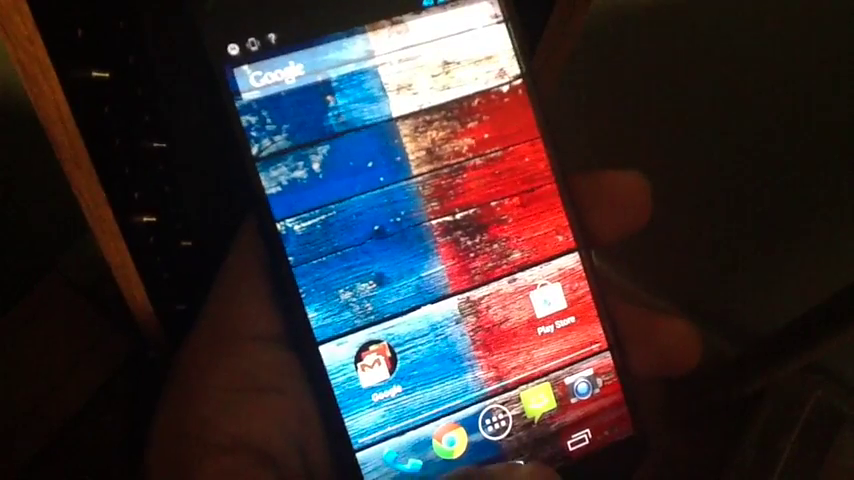
Step: Open the app drawer and page to the second screen showing Messaging, Play Store and Settings
click(496, 422)
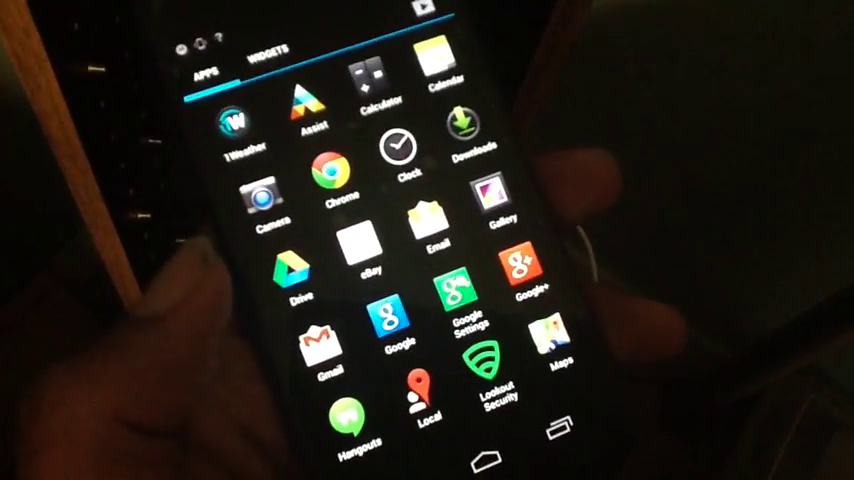
scroll(down, 3)
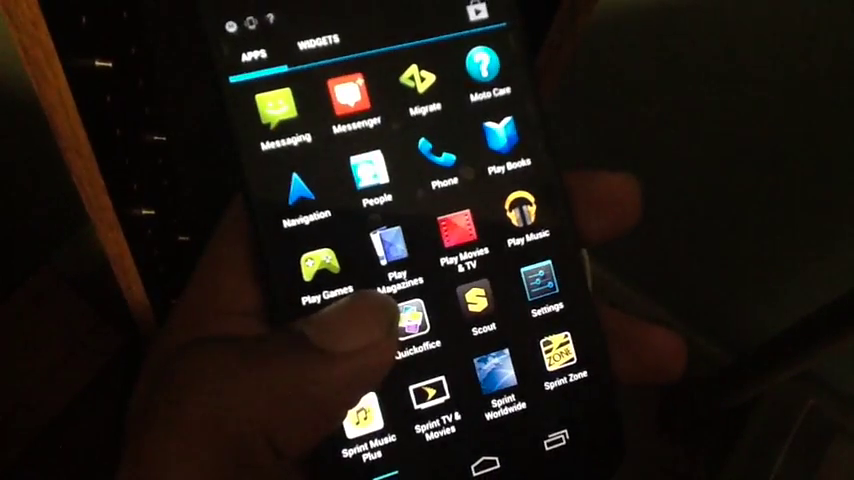